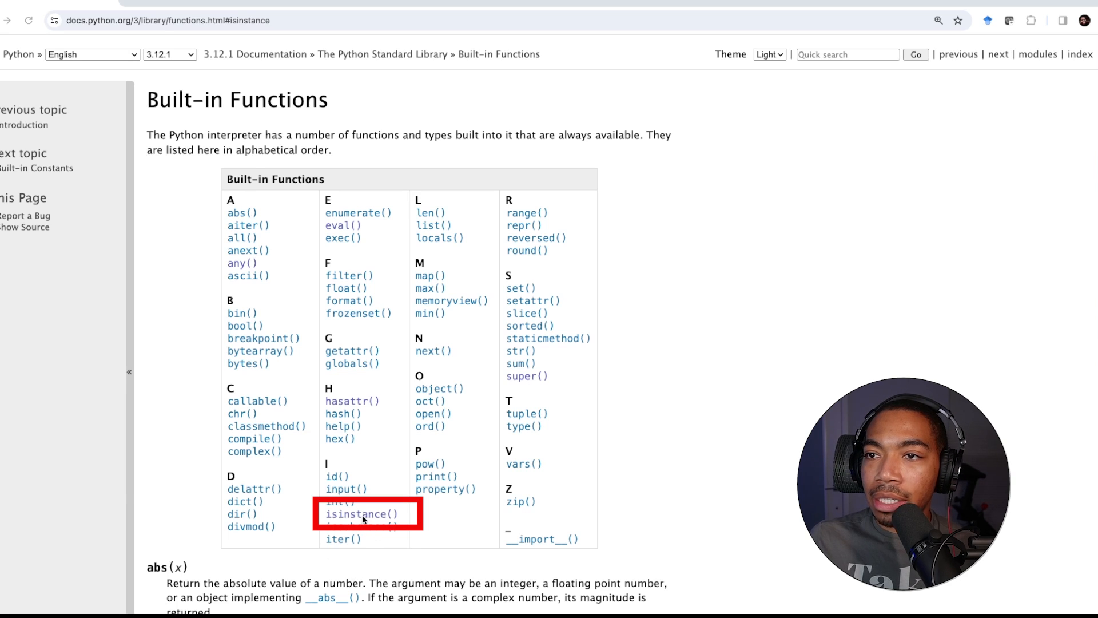
Jump to the isinstance() entry from the Built-in Functions index table
{"action": "left_click", "coordinate": [363, 514]}
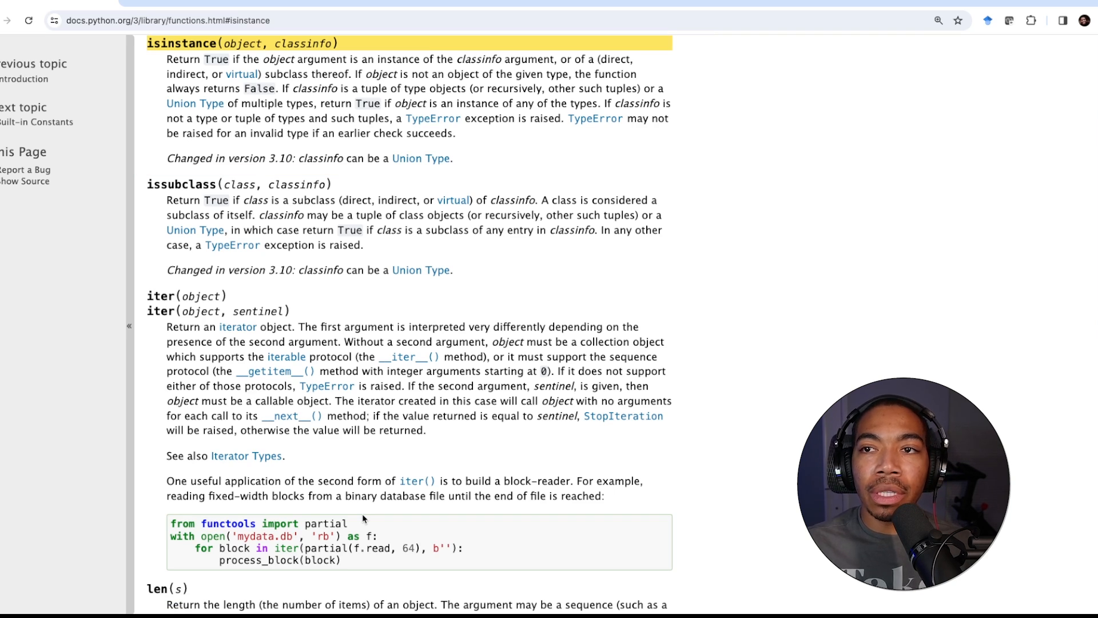
{"action": "mouse_move", "coordinate": [338, 212]}
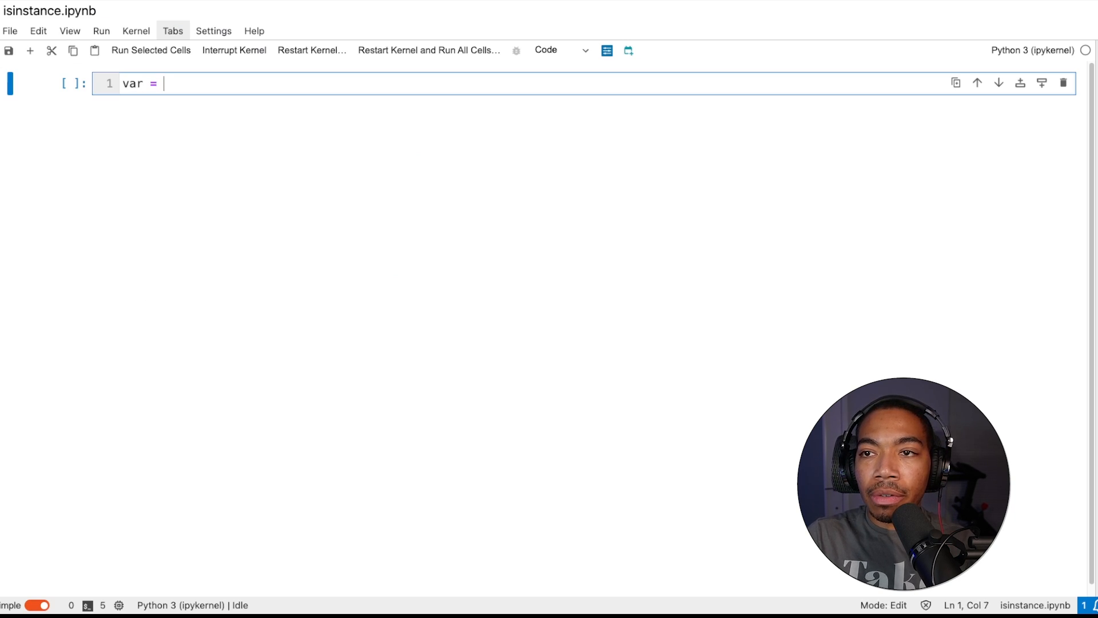
Run var = 5 with isinstance(var, int), returning True
{"action": "type", "text": "5"}
{"action": "type", "text": "isinstance"}
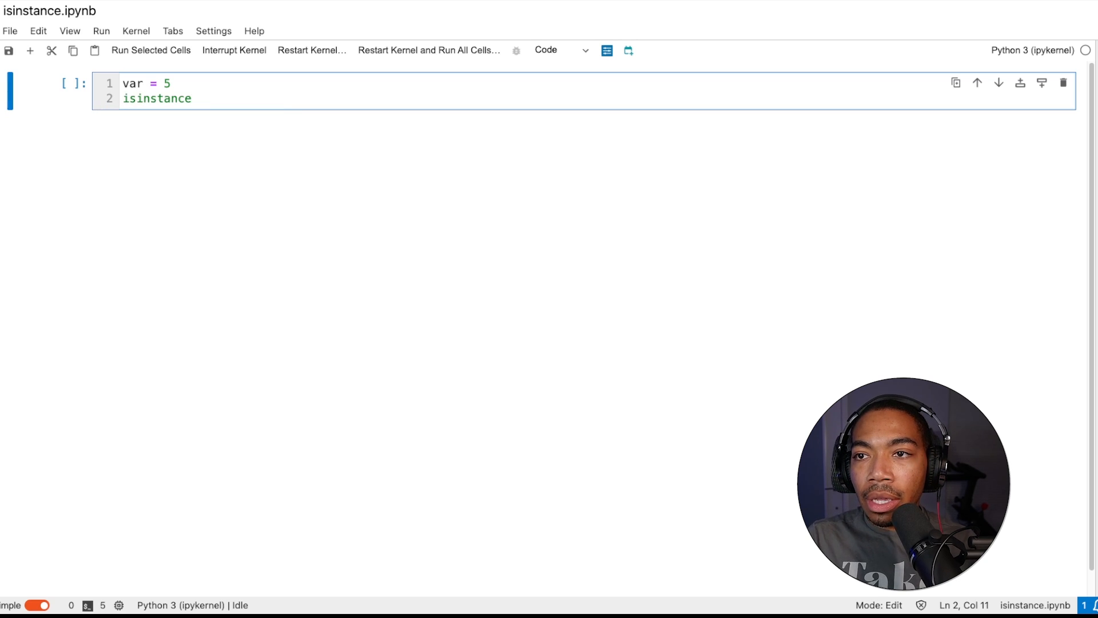
{"action": "type", "text": "(var,"}
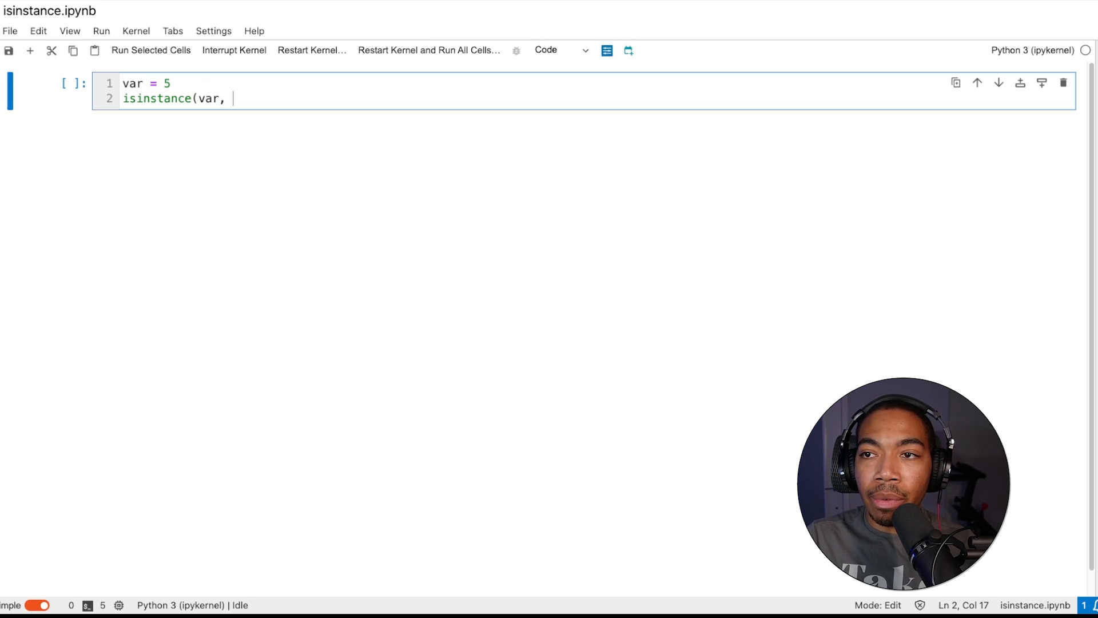
{"action": "type", "text": "int)"}
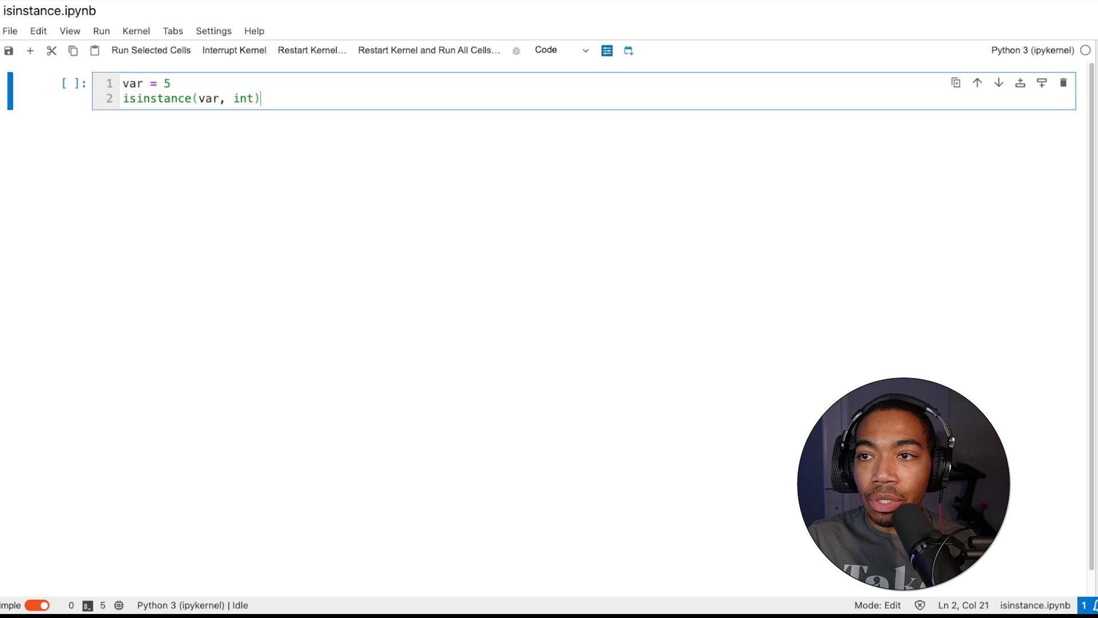
{"action": "mouse_move", "coordinate": [162, 118]}
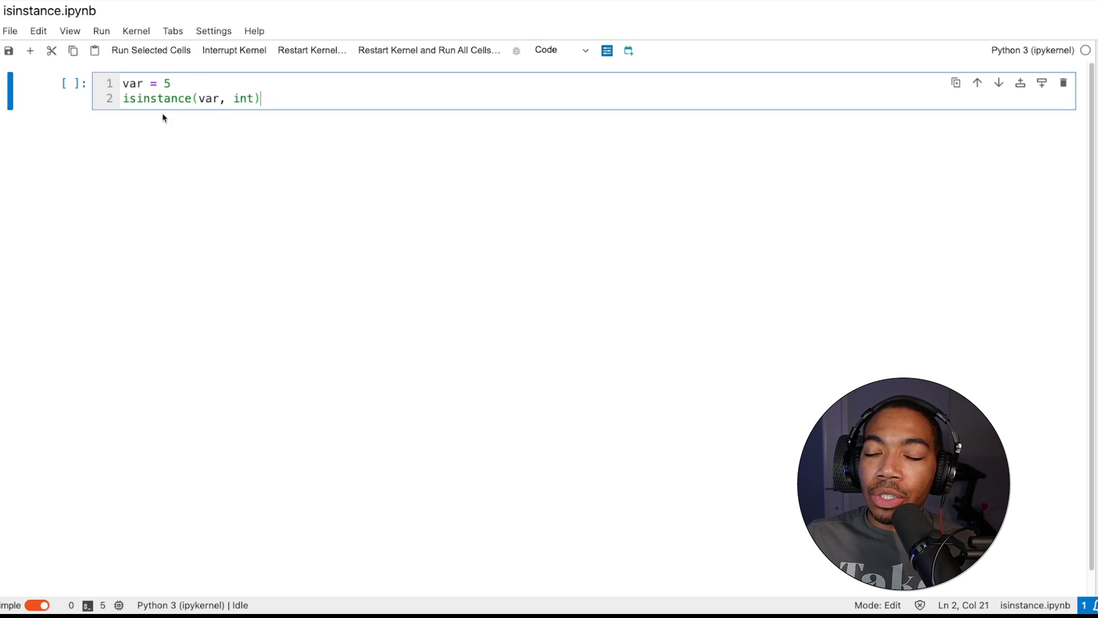
{"action": "key", "text": "shift+enter"}
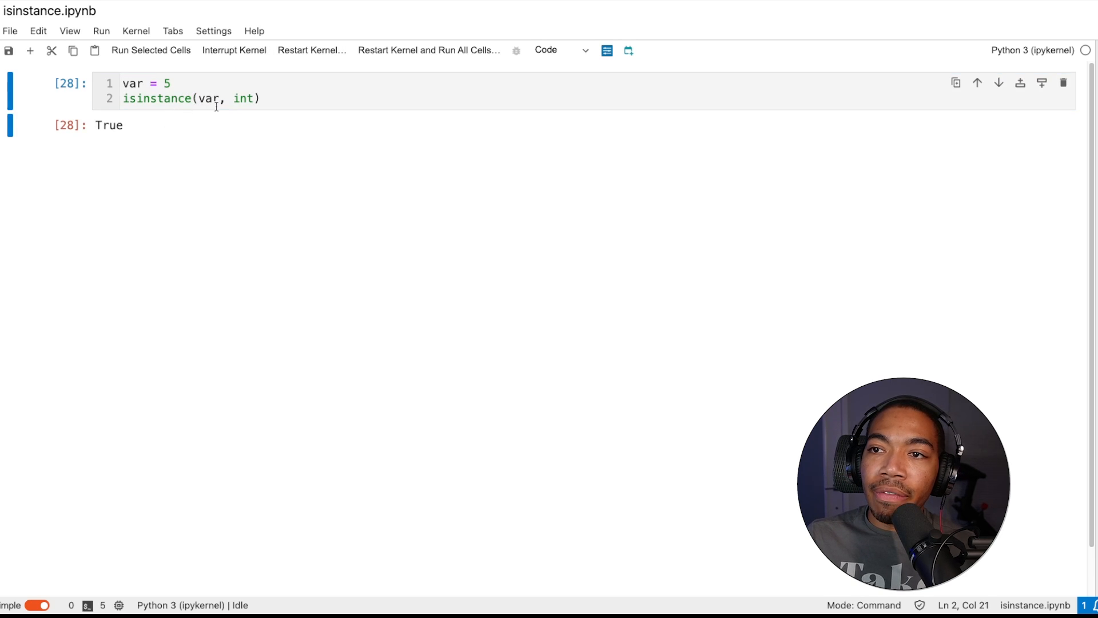
{"action": "mouse_move", "coordinate": [203, 80]}
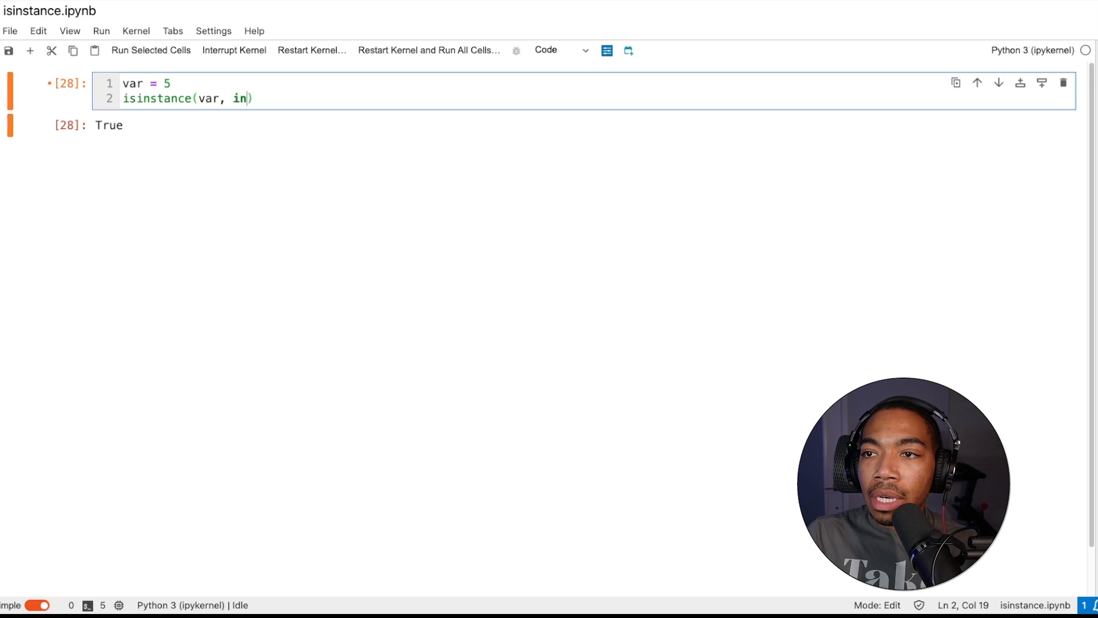
Change the check to isinstance(var, float) and rerun, returning False
{"action": "type", "text": "floa"}
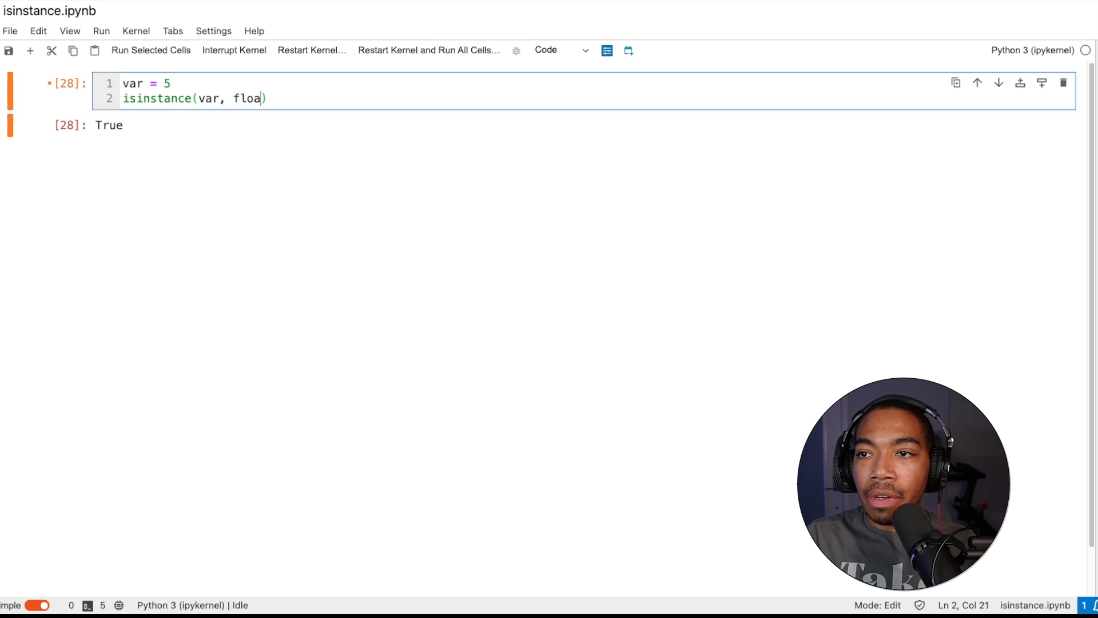
{"action": "key", "text": "shift+enter"}
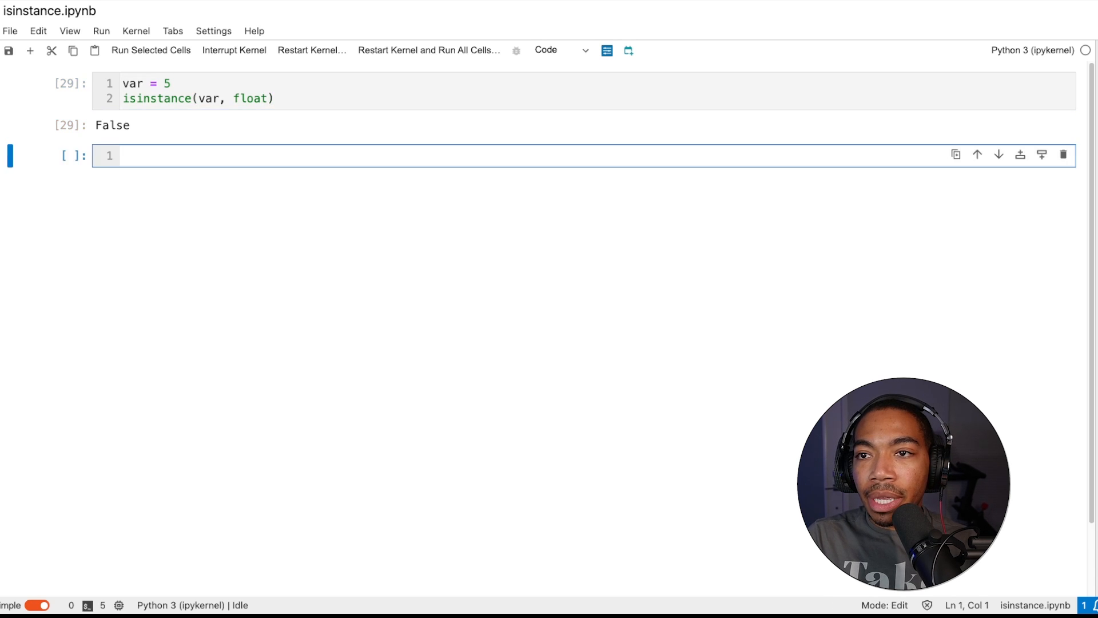
Run isinstance(var, (float, int)), returning True, and add an empty cell below
{"action": "type", "text": "isinstance"}
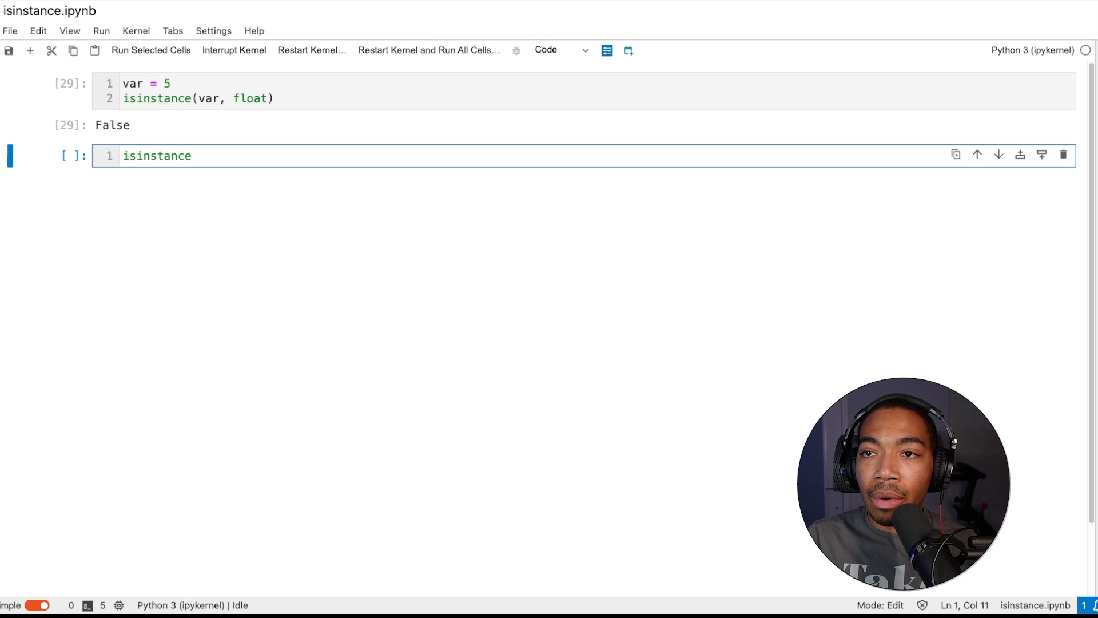
{"action": "type", "text": "(var,"}
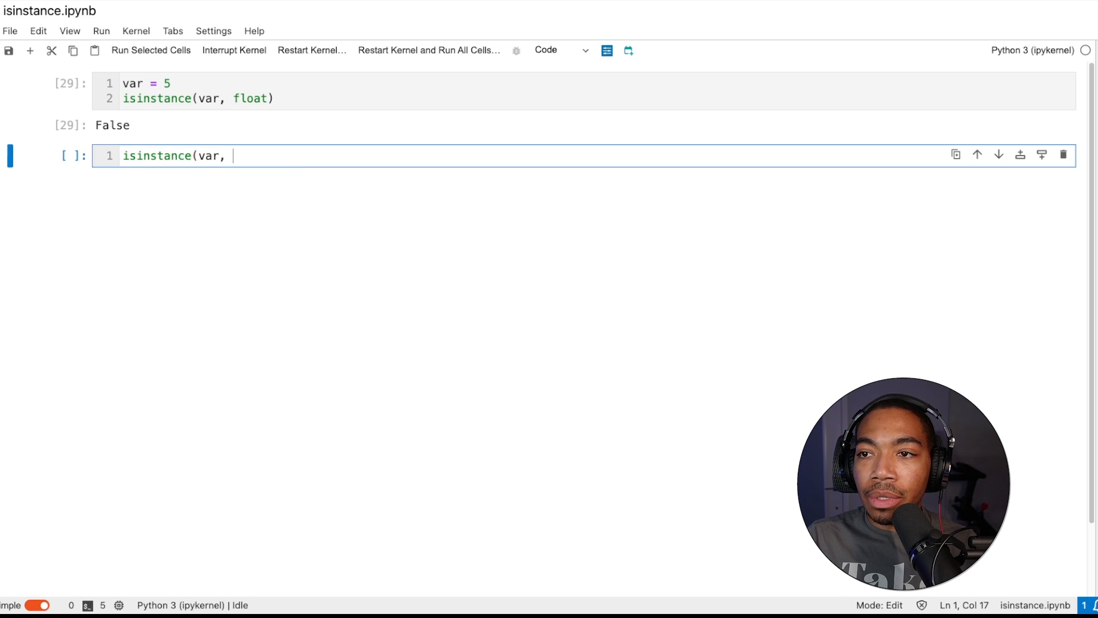
{"action": "type", "text": "(flo"}
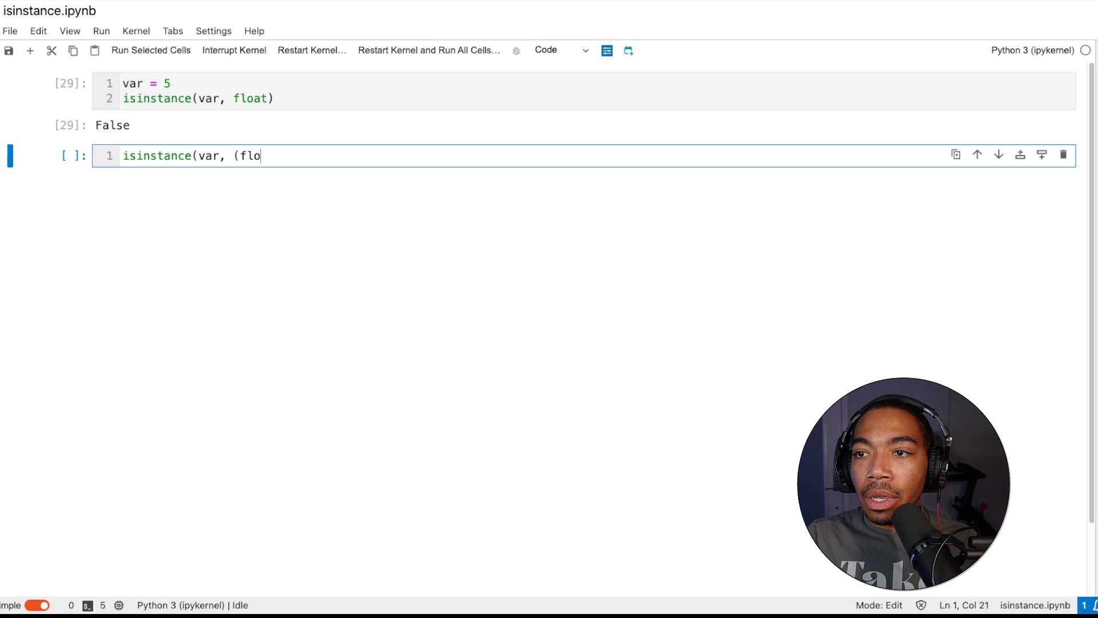
{"action": "type", "text": "at, int"}
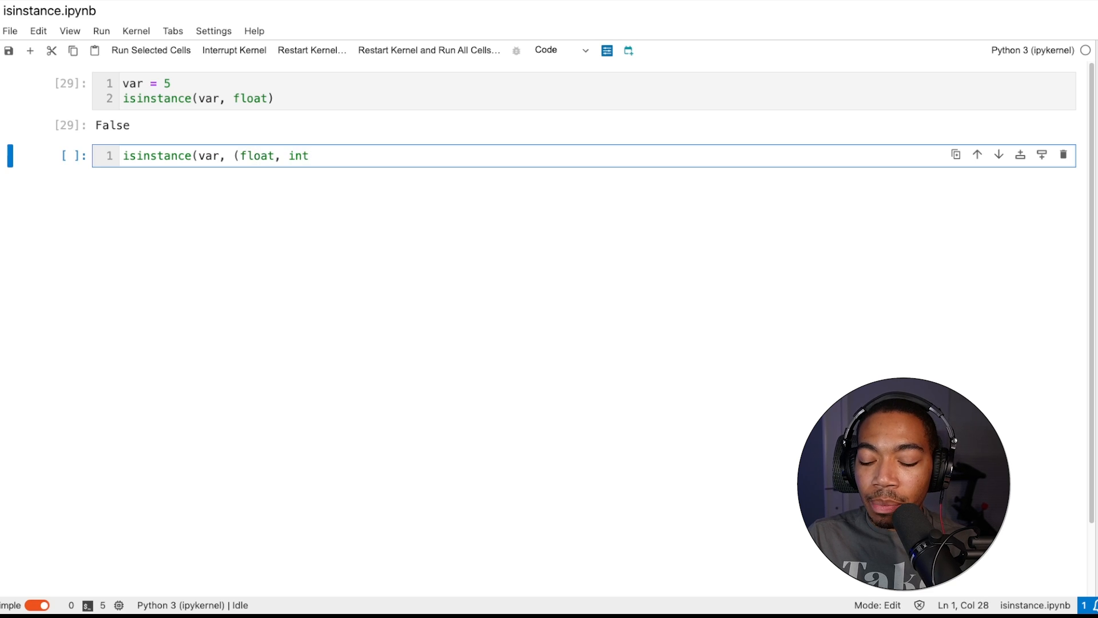
{"action": "type", "text": ")"}
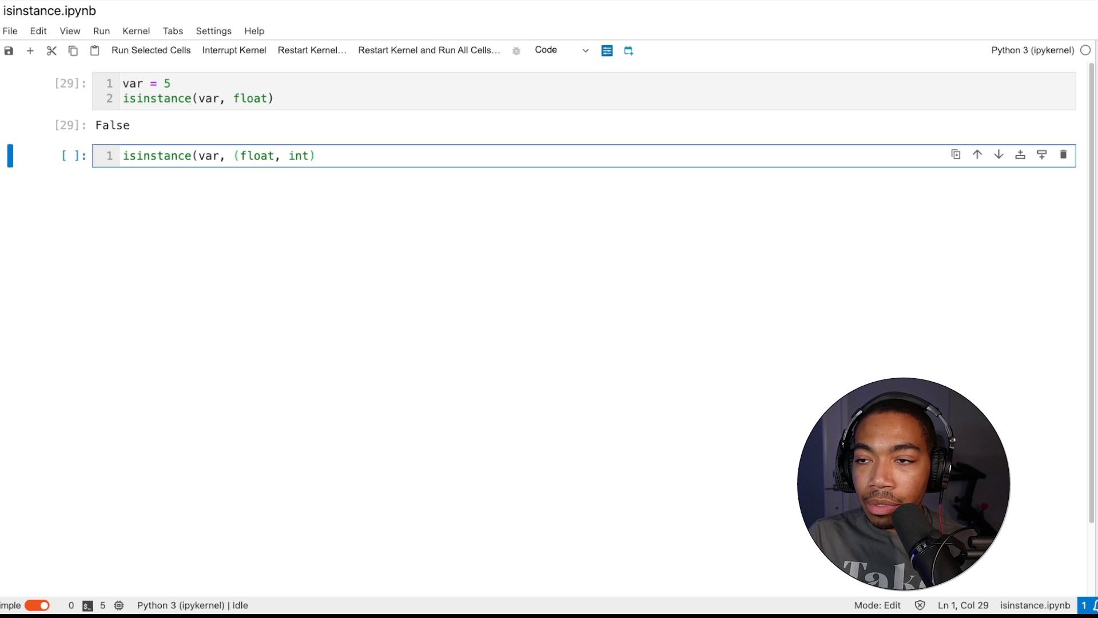
{"action": "type", "text": ")"}
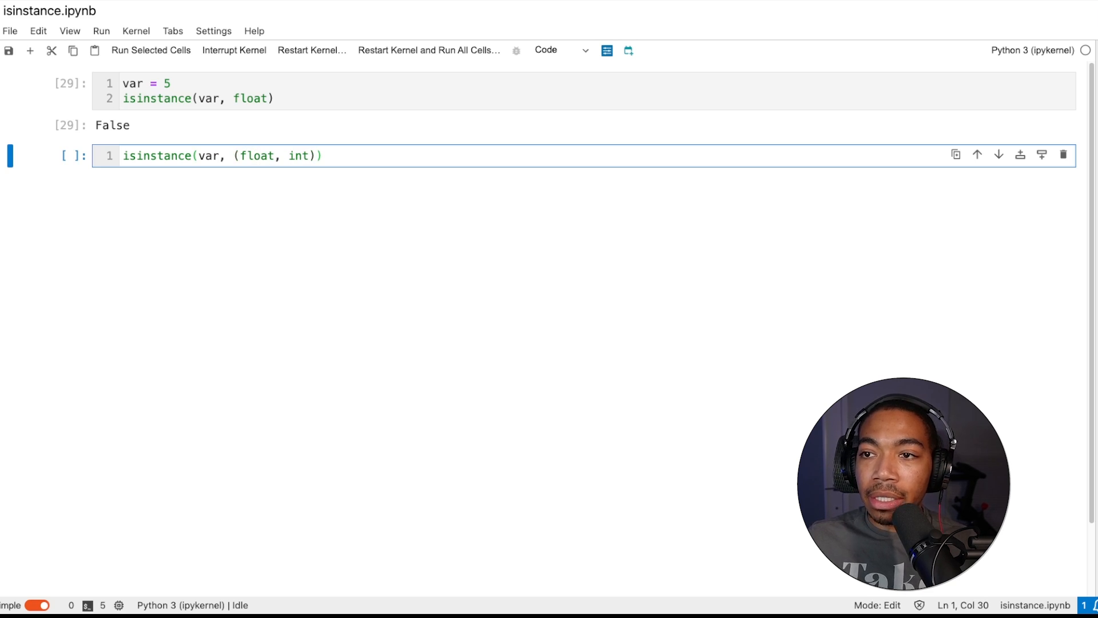
{"action": "key", "text": "shift+enter"}
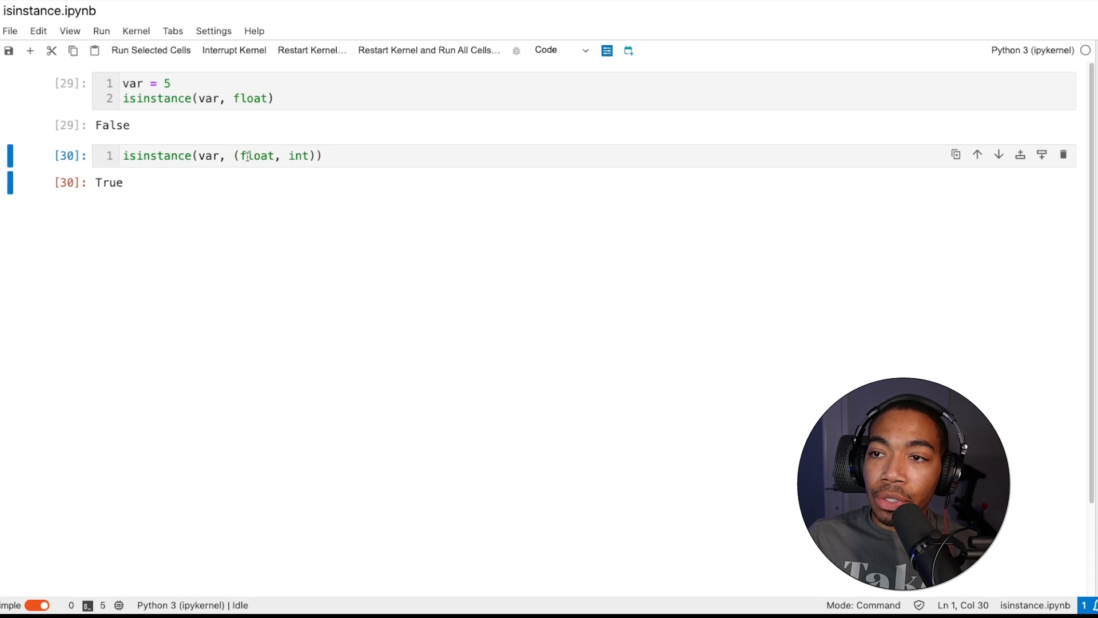
{"action": "mouse_move", "coordinate": [281, 145]}
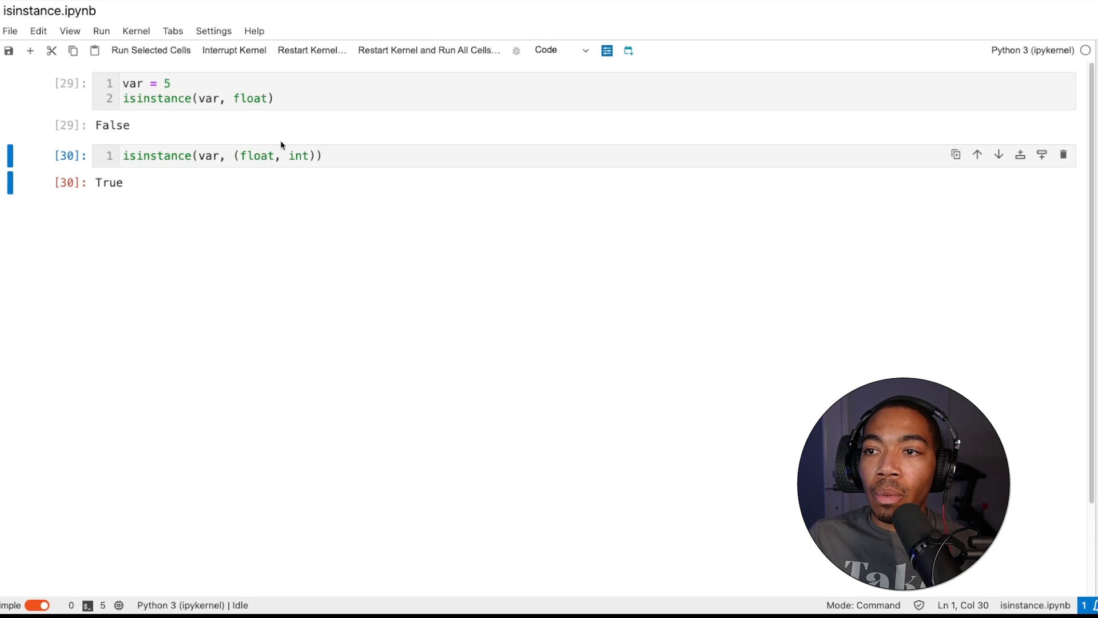
{"action": "left_click", "coordinate": [222, 156]}
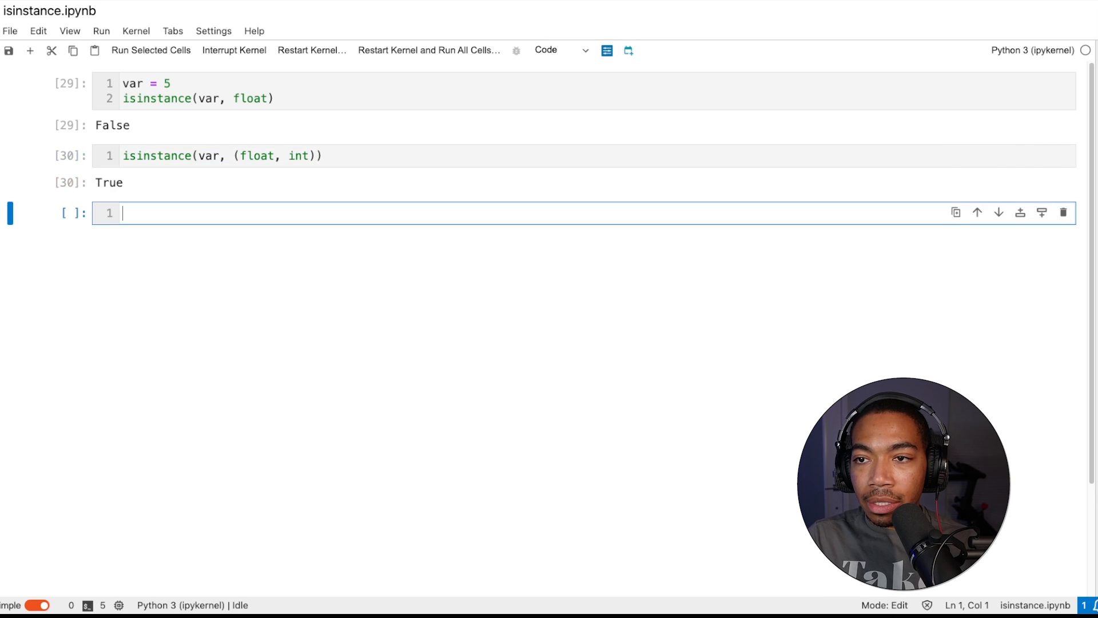
Enter var = 'five' in the new cell for the string type checks
{"action": "type", "text": "var ="}
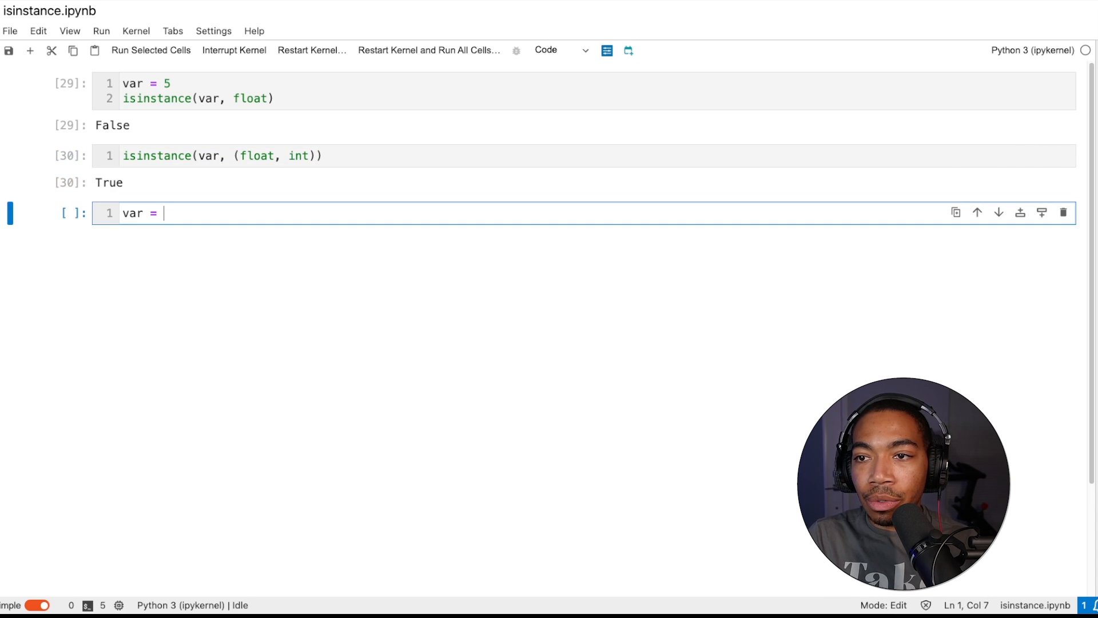
{"action": "type", "text": "'fi"}
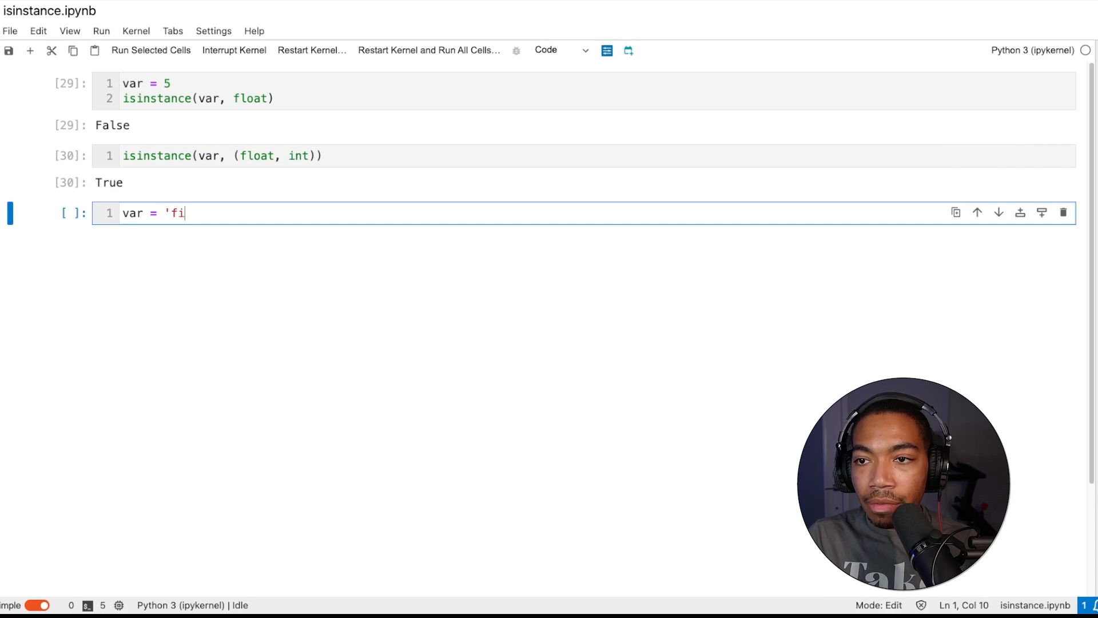
{"action": "key", "text": "enter"}
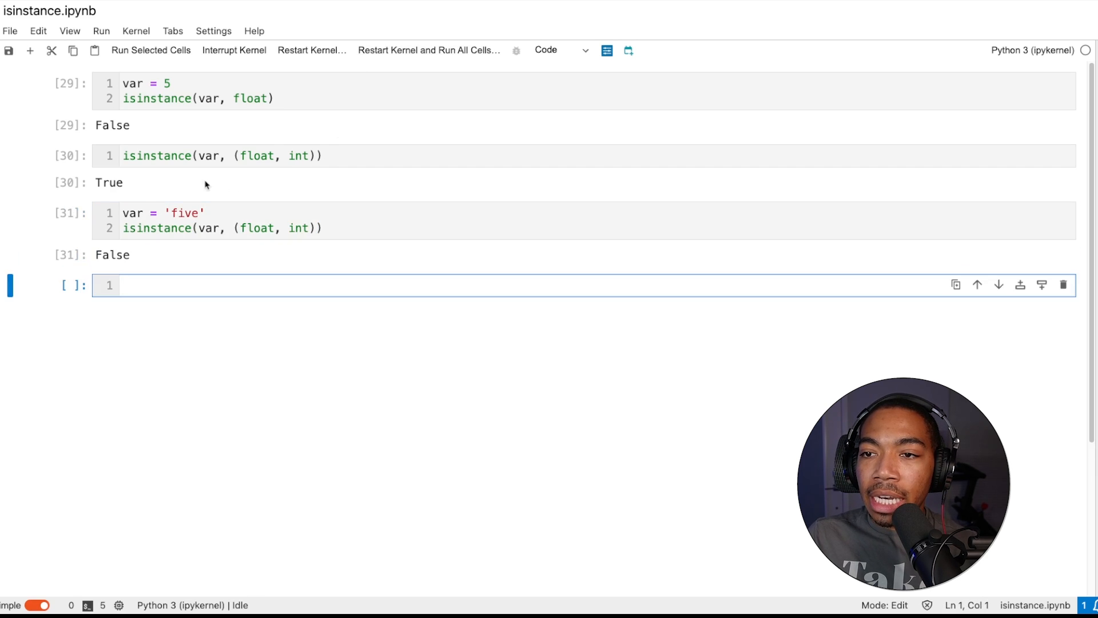
{"action": "mouse_move", "coordinate": [192, 213]}
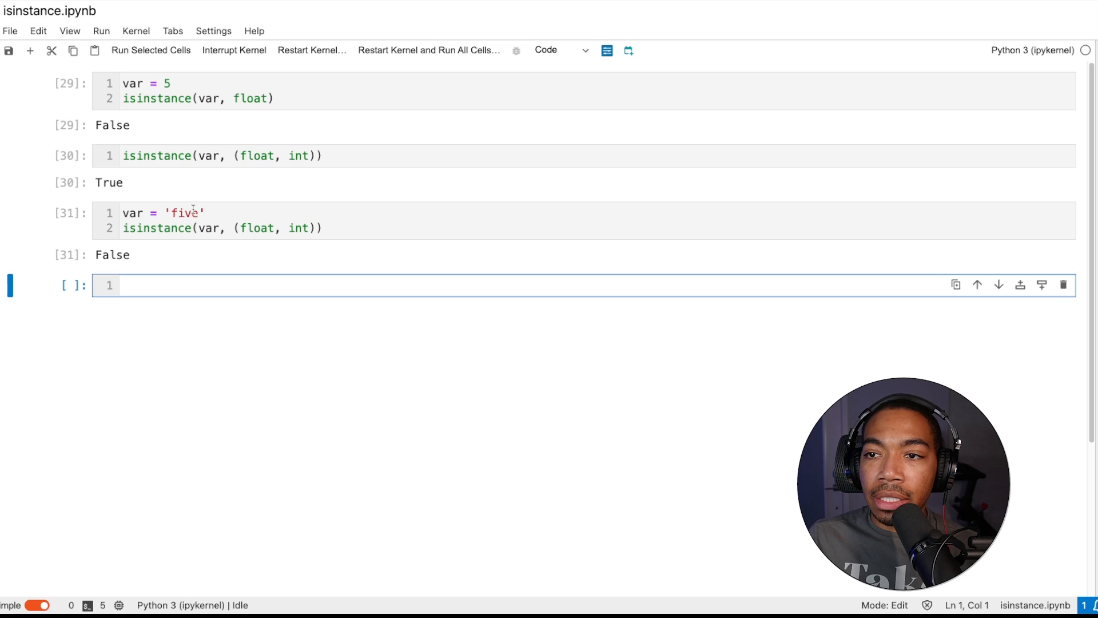
{"action": "mouse_move", "coordinate": [231, 228]}
{"action": "type", "text": "str"}
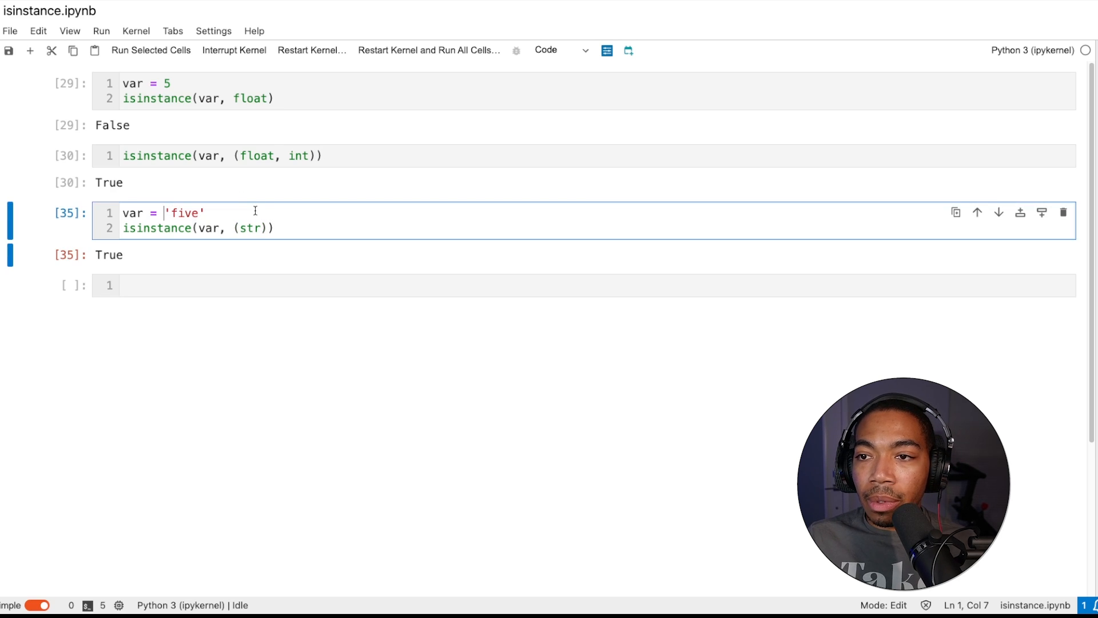
Wrap 'five' in a list and rerun the check against (str, list), returning True
{"action": "type", "text": "["}
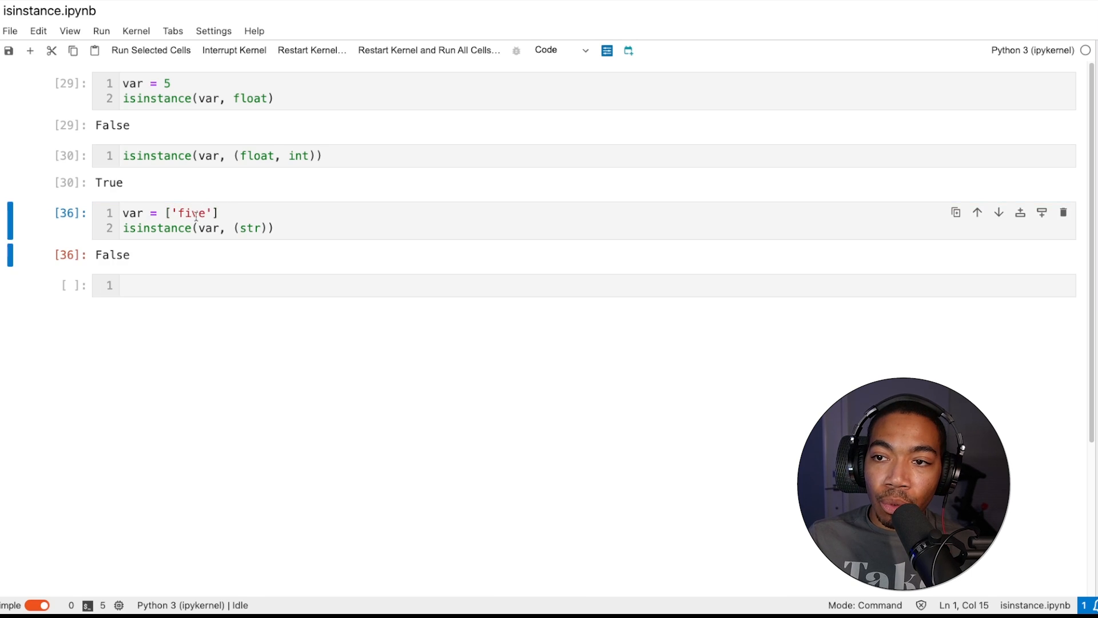
{"action": "mouse_move", "coordinate": [247, 244]}
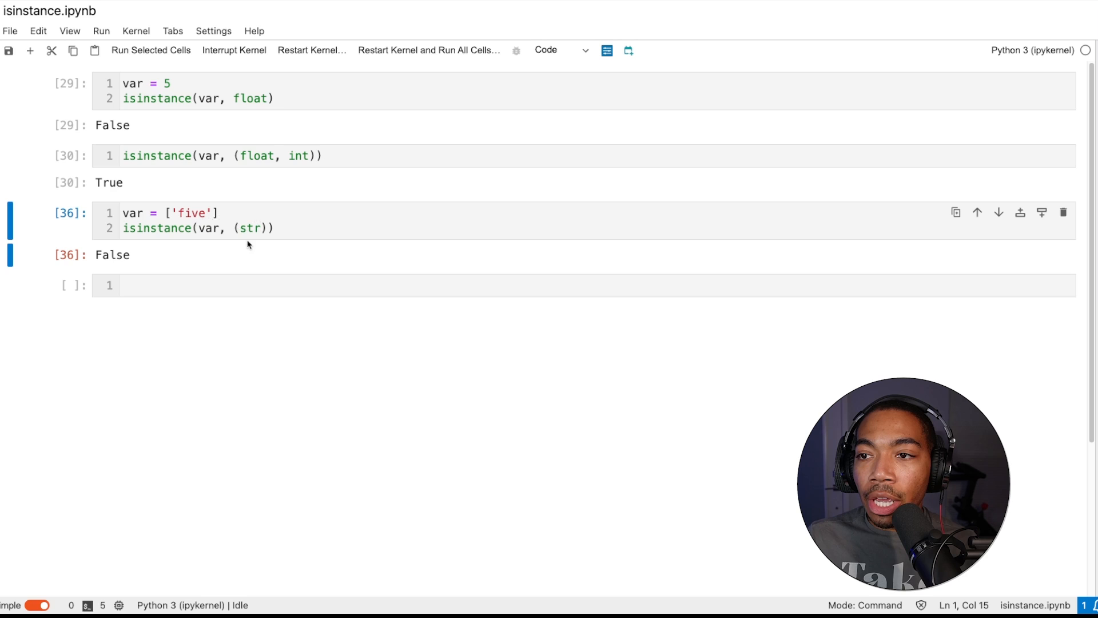
{"action": "left_click", "coordinate": [262, 227]}
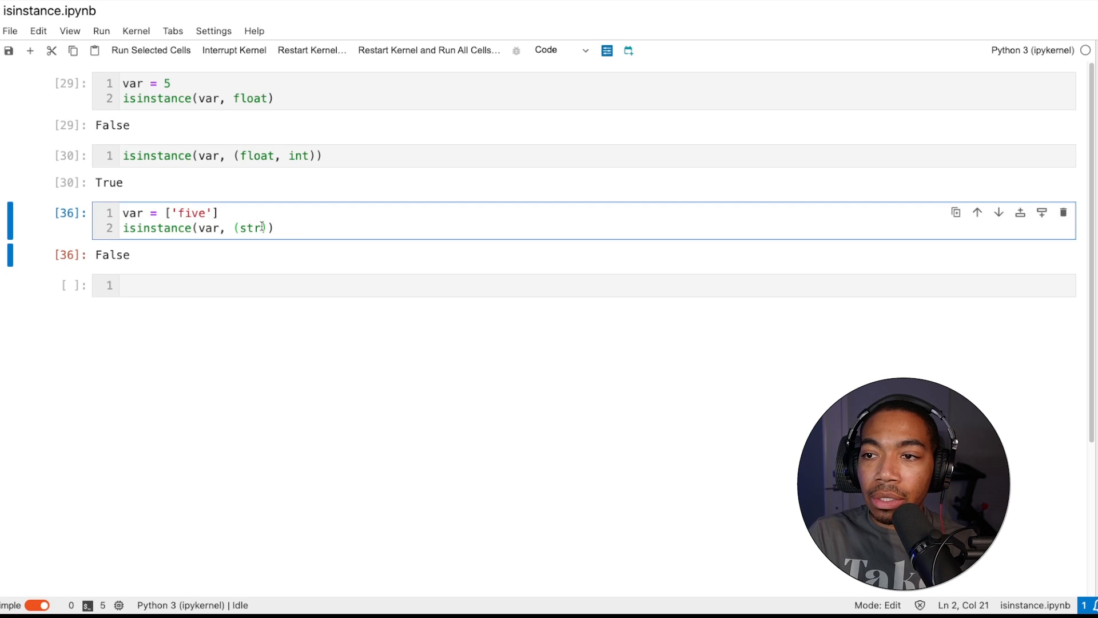
{"action": "type", "text": ", list"}
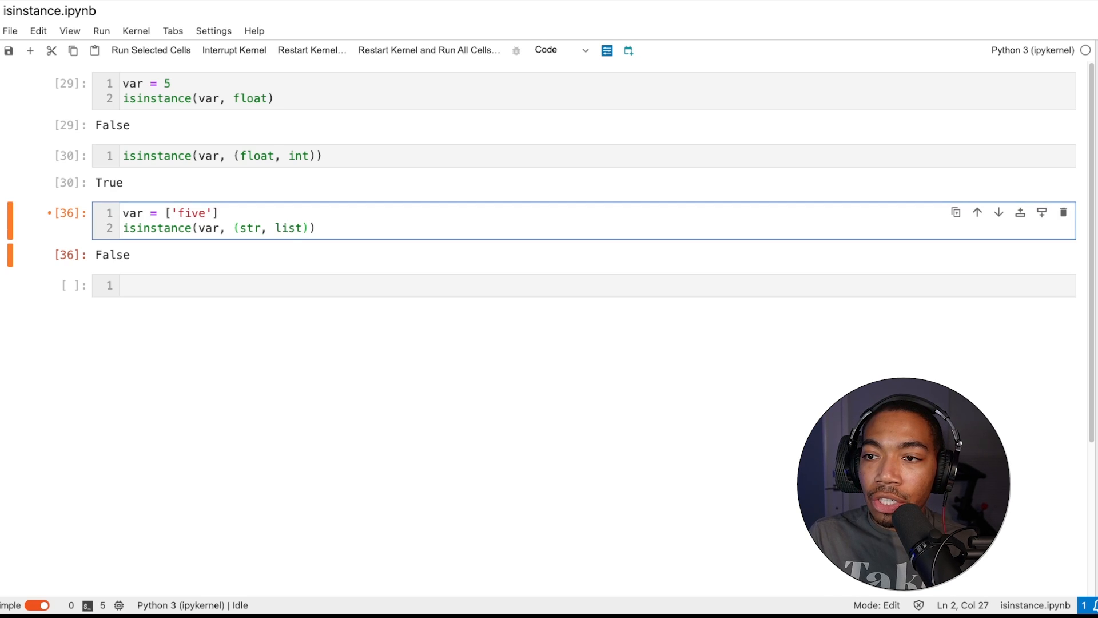
{"action": "key", "text": "shift+Enter"}
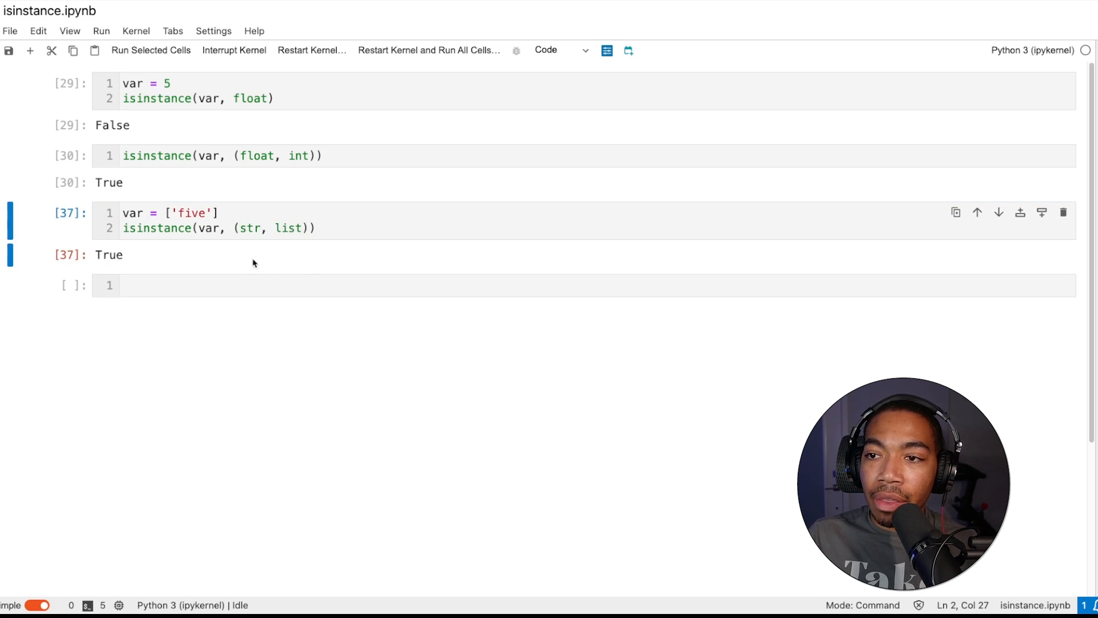